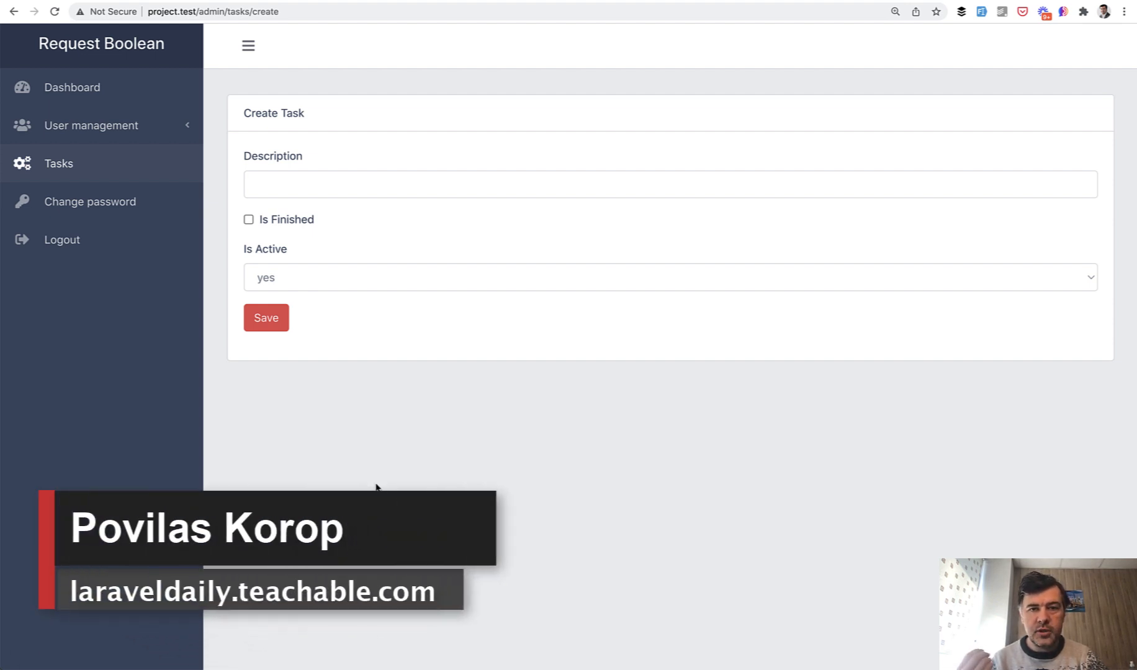
mouse_move(466, 453)
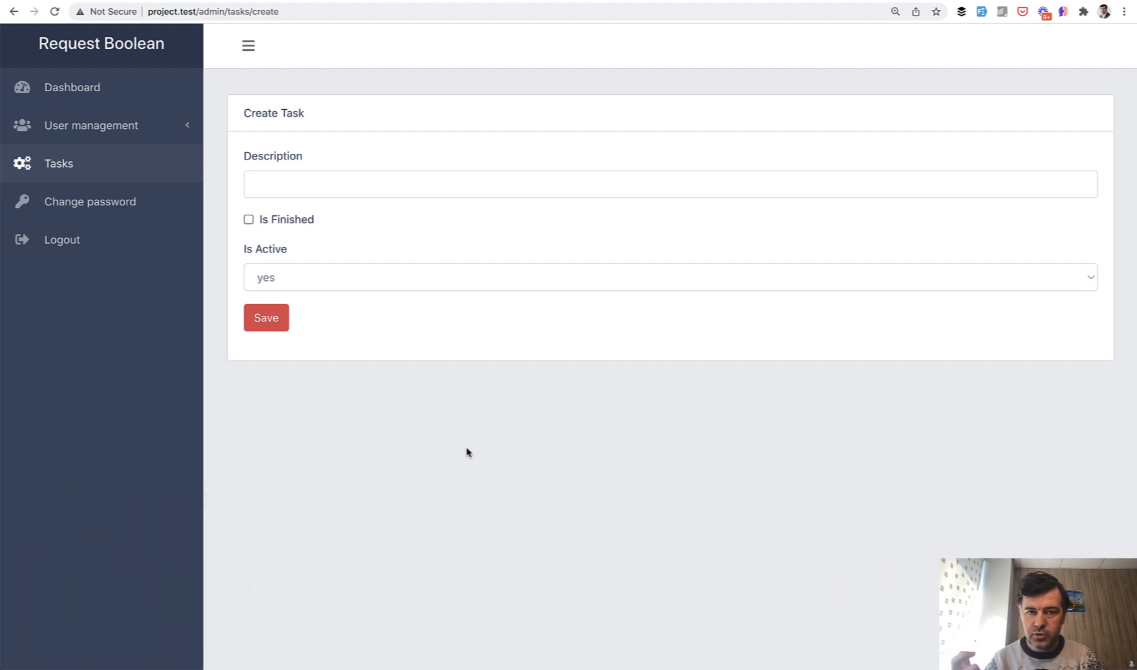
mouse_move(443, 223)
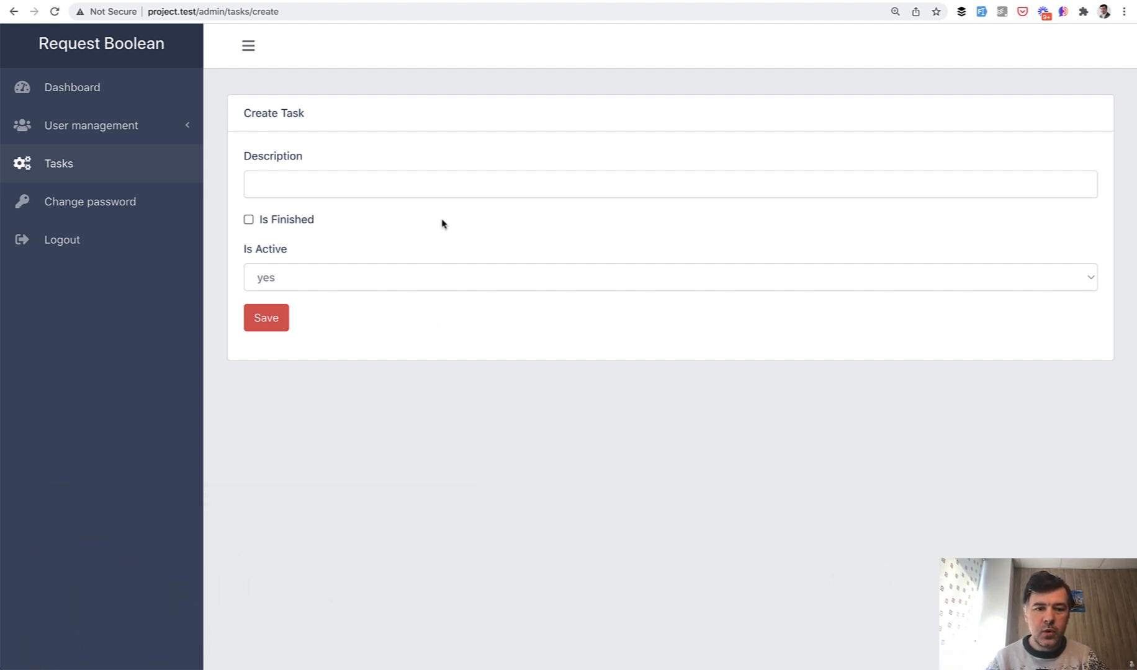
mouse_move(474, 356)
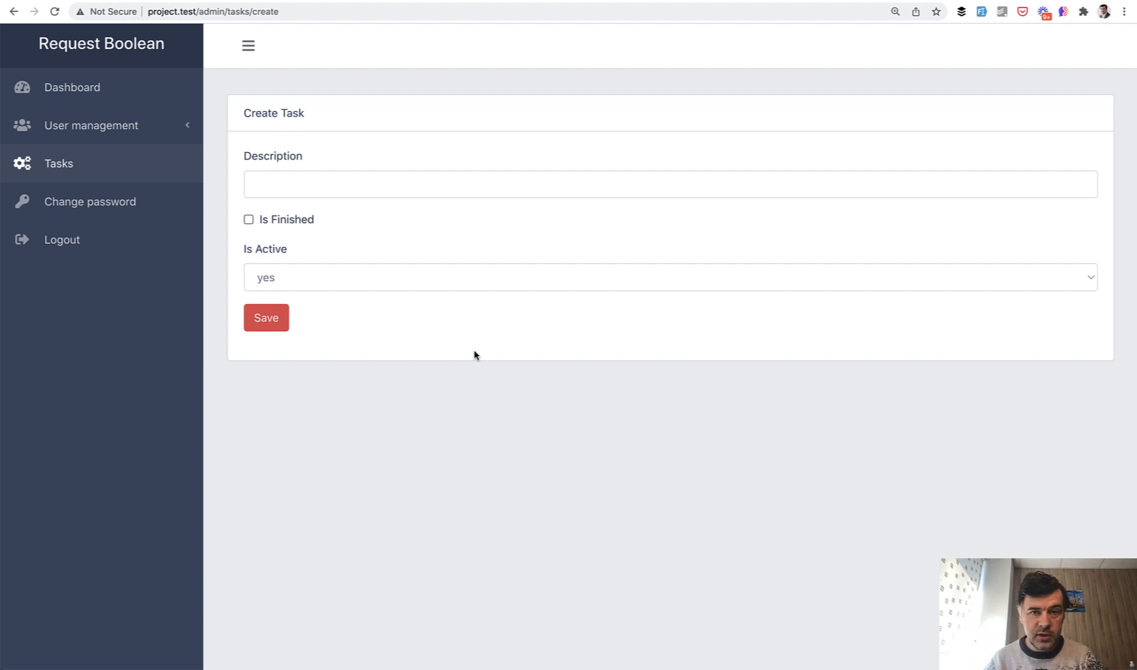
mouse_move(379, 373)
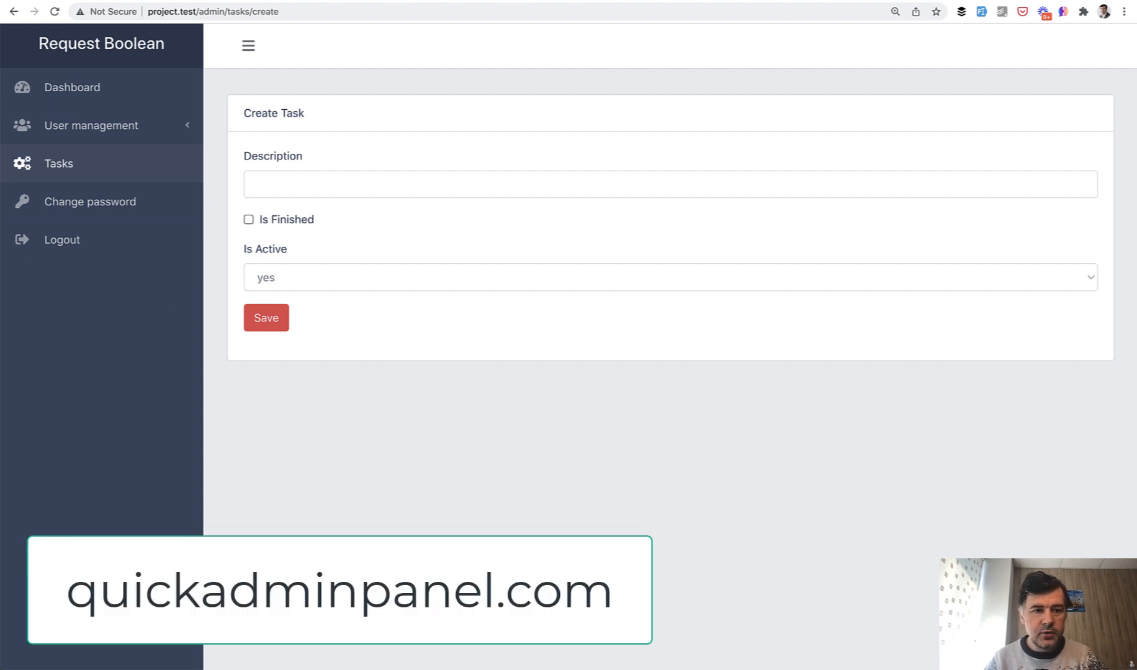
mouse_move(542, 521)
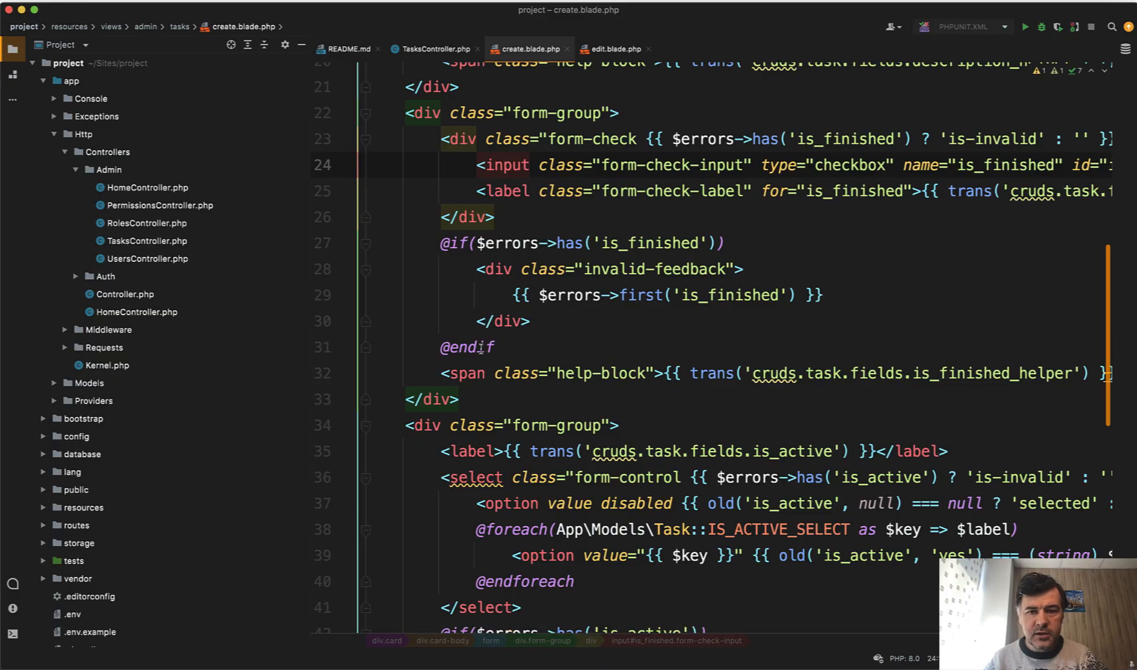
- Scroll through create.blade.php and Task.php, then show TasksController's store method dumping is_finished and is_active
scroll("right", 3)
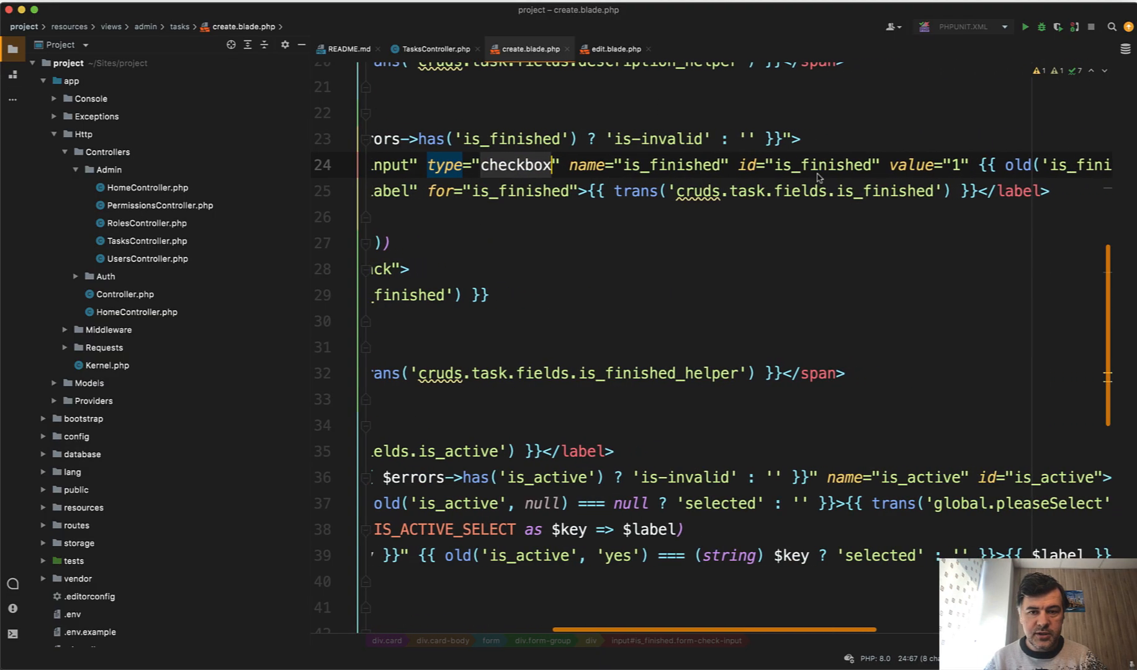
scroll("down", 3)
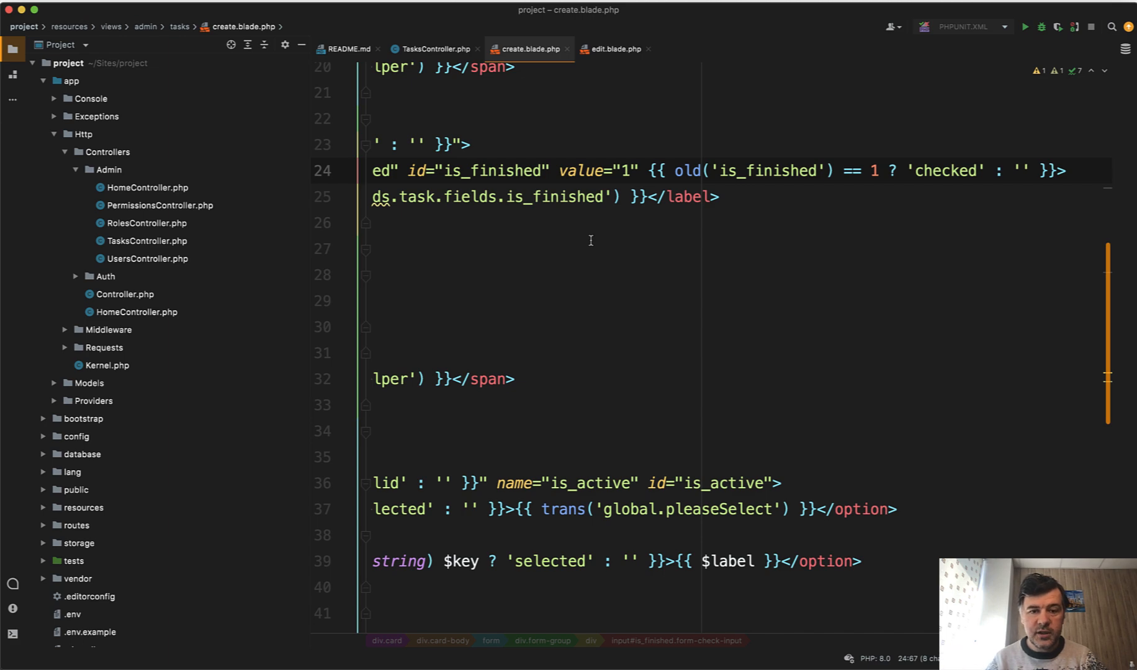
scroll("left", 3)
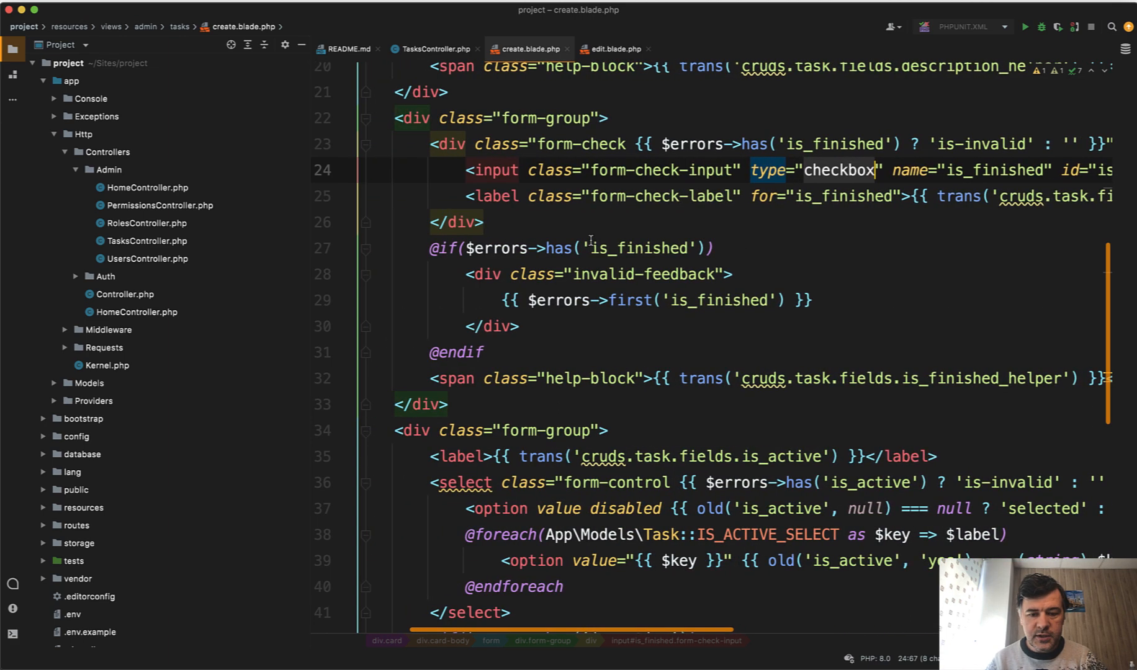
scroll("down", 3)
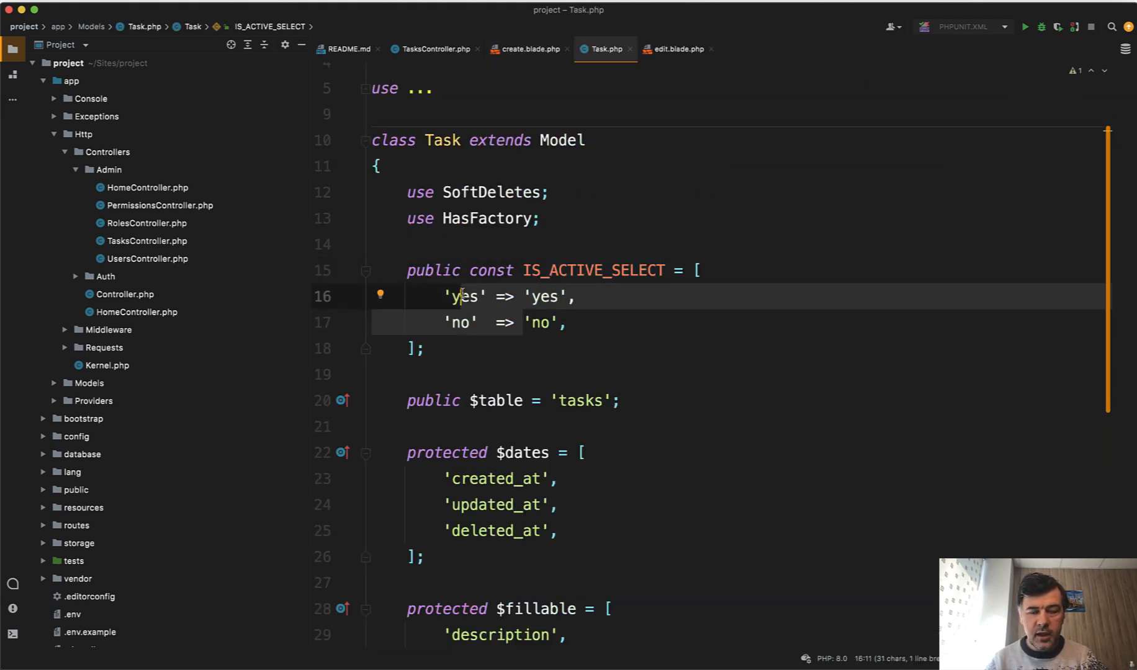
left_click(431, 48)
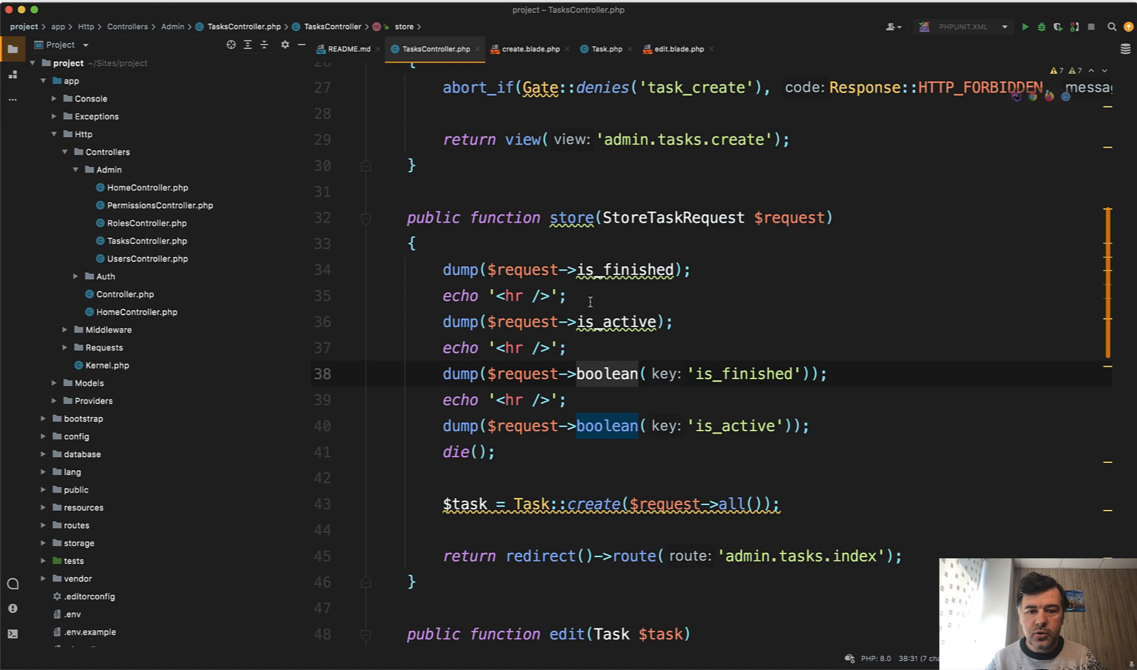
left_click(522, 323)
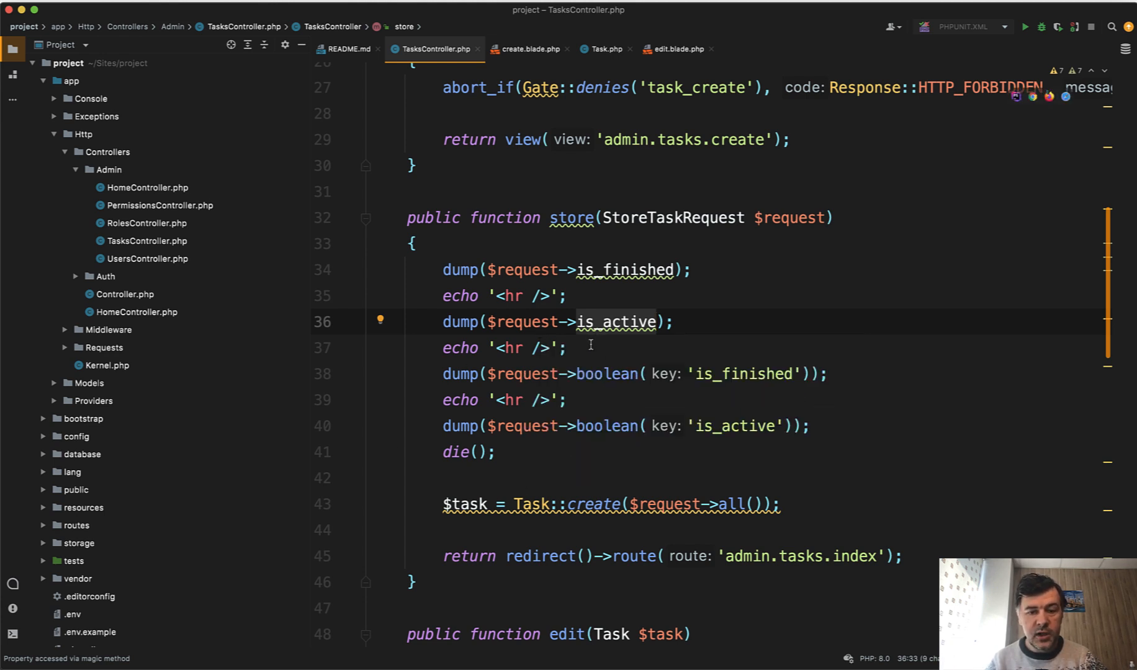
left_click(568, 348)
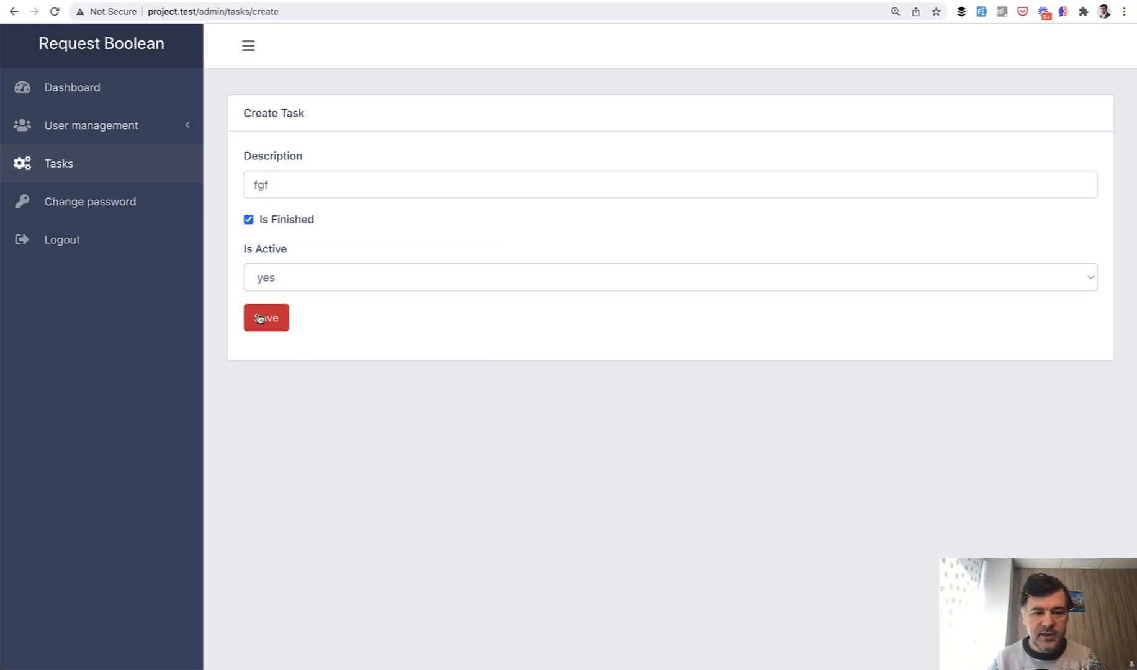
- Save the Create Task form with description fgf and Is Active yes
left_click(266, 318)
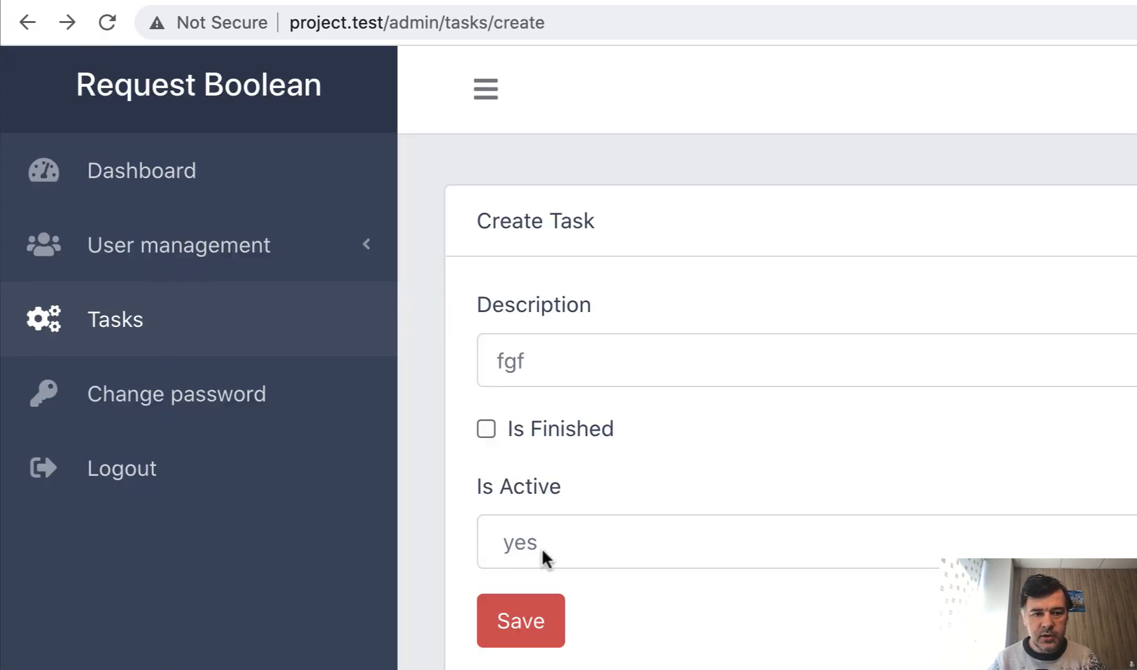
- Set Is Active to no and save, showing null, "no", false, false dumps
left_click(725, 542)
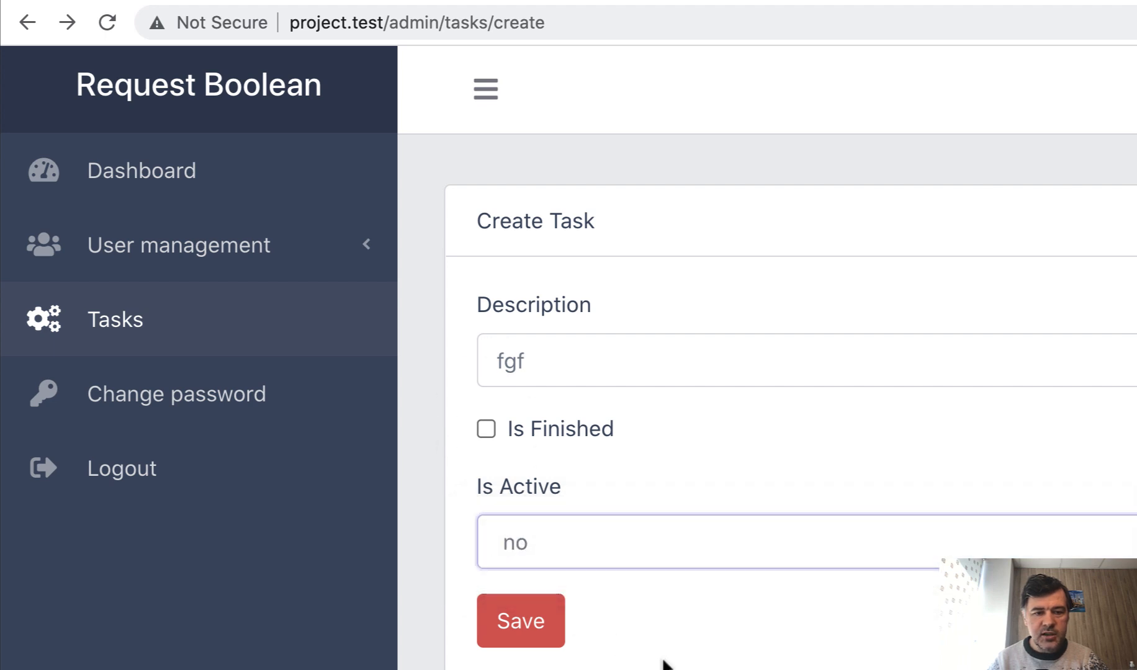
left_click(519, 621)
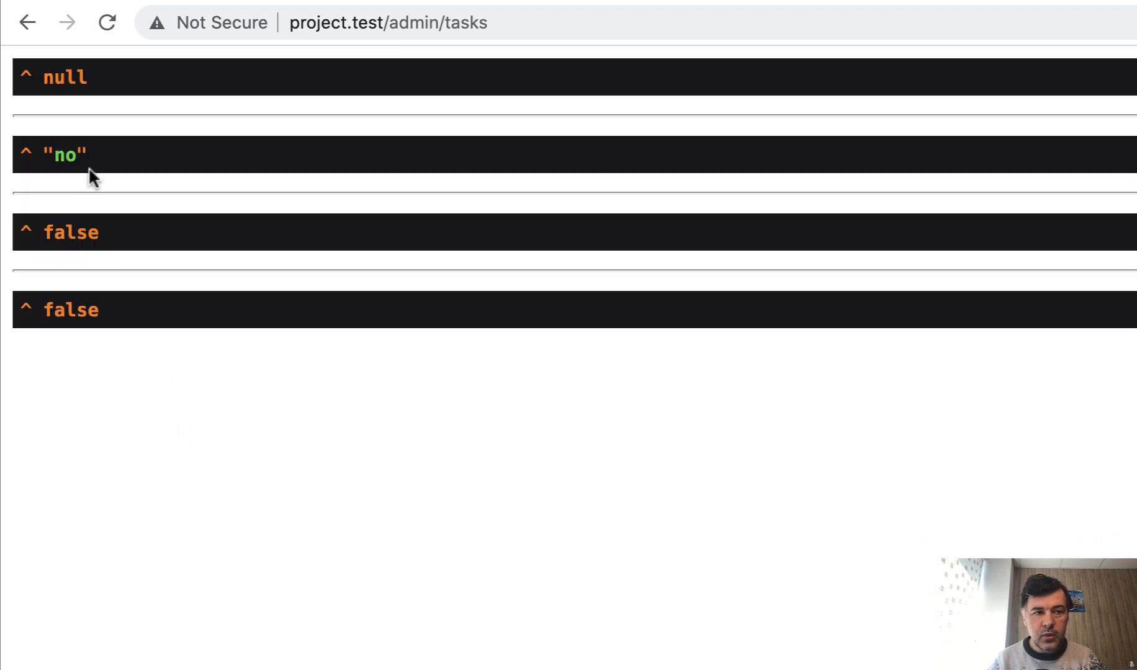
mouse_move(43, 367)
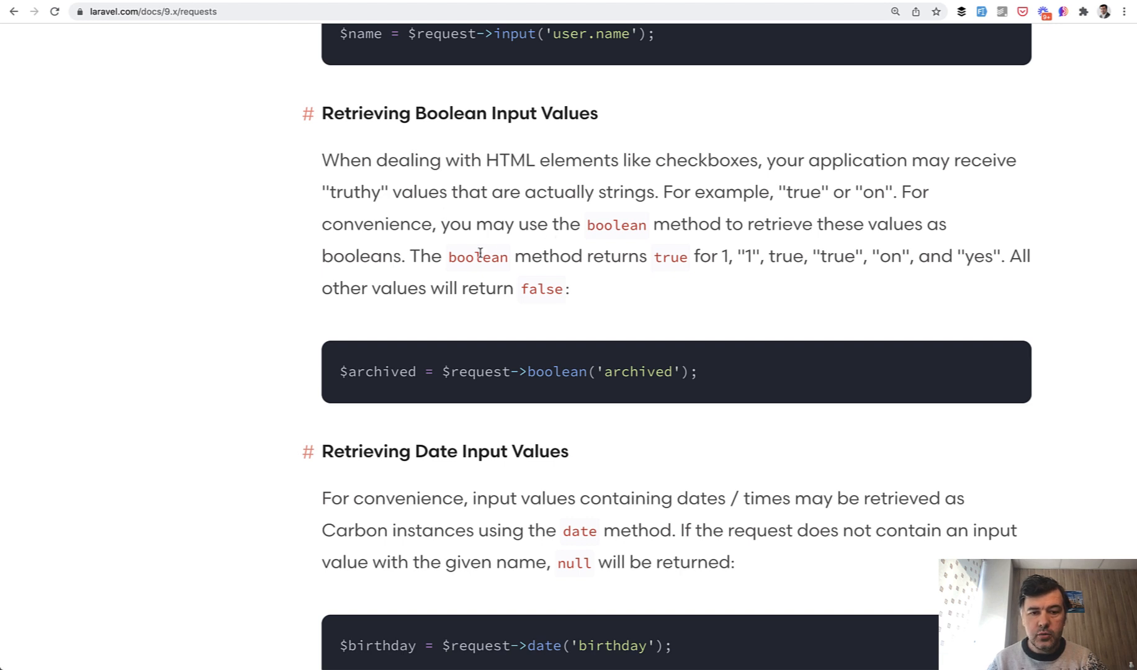
mouse_move(722, 255)
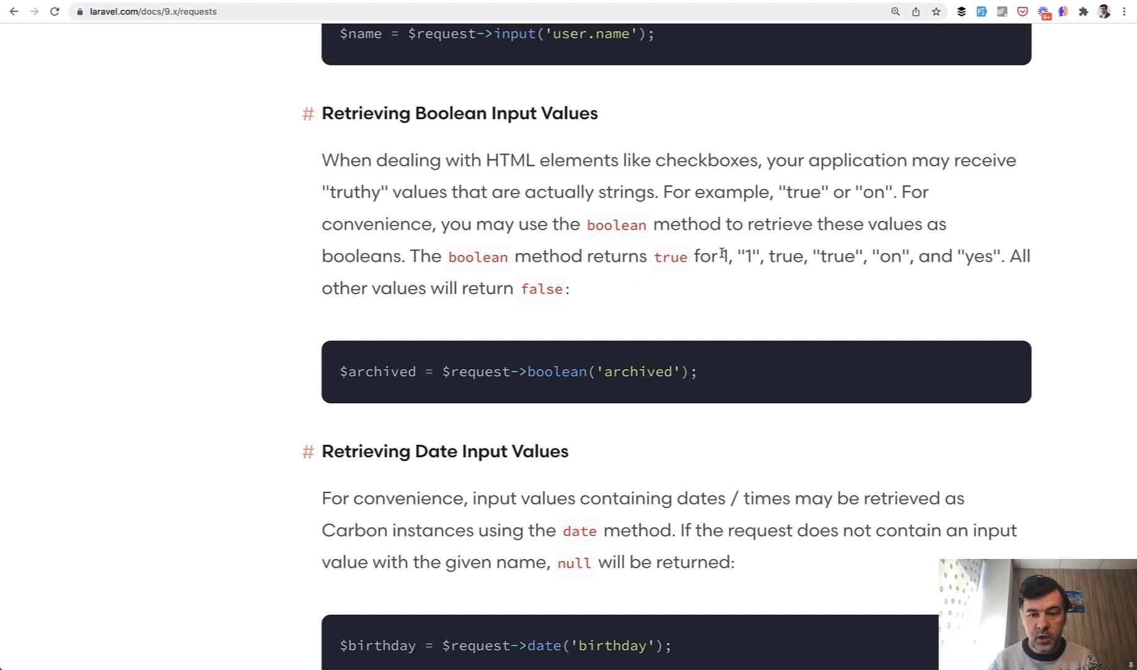
mouse_move(850, 250)
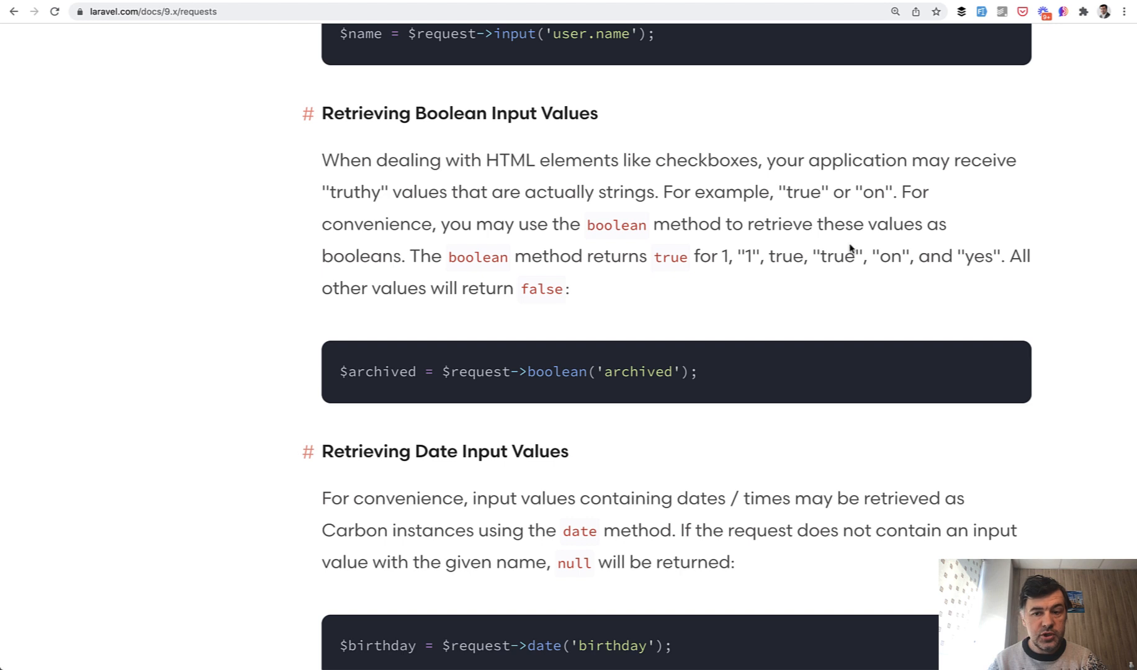
mouse_move(802, 315)
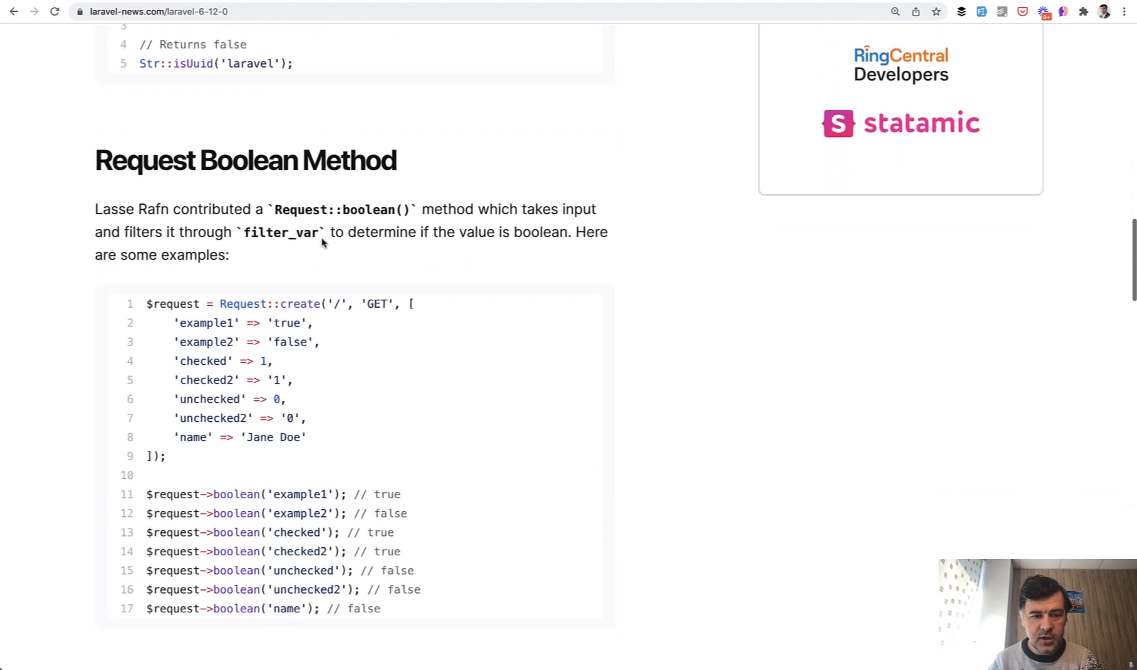
- Scroll to the Request Boolean Method examples and highlight the 'false' string in example2
scroll("down", 3)
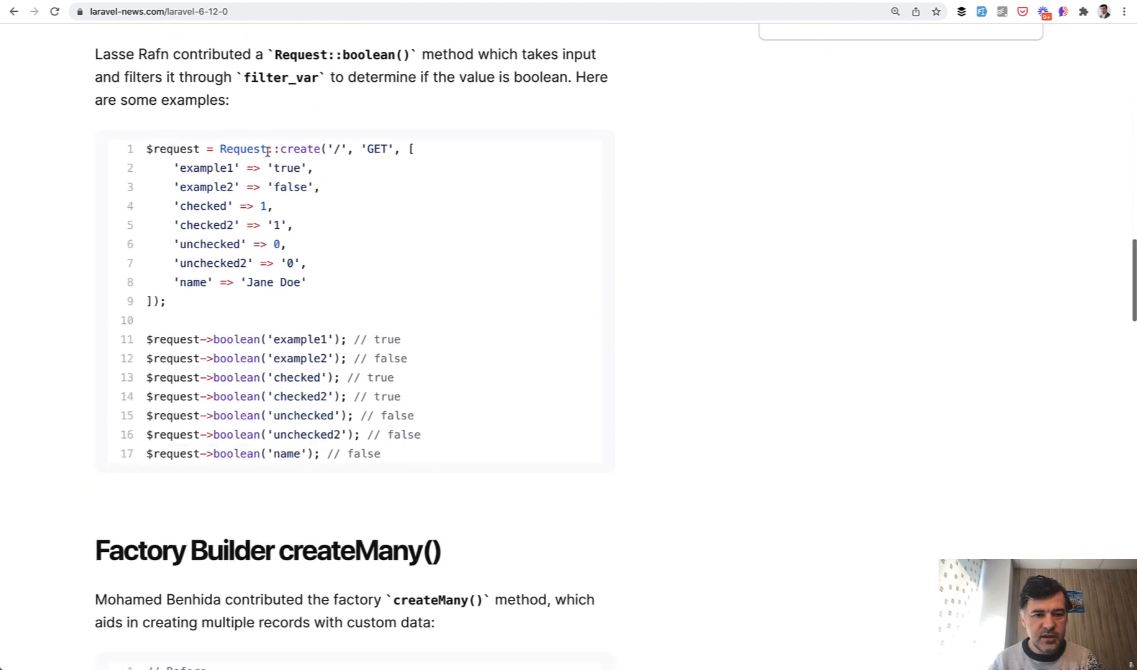
mouse_move(227, 336)
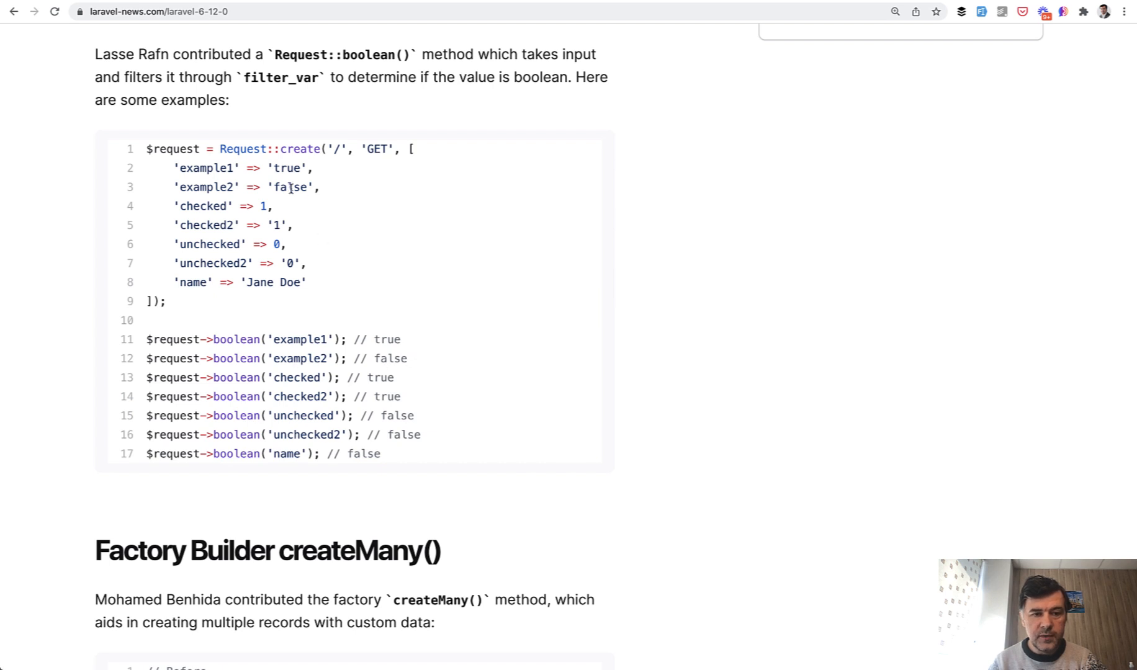
double_click(289, 186)
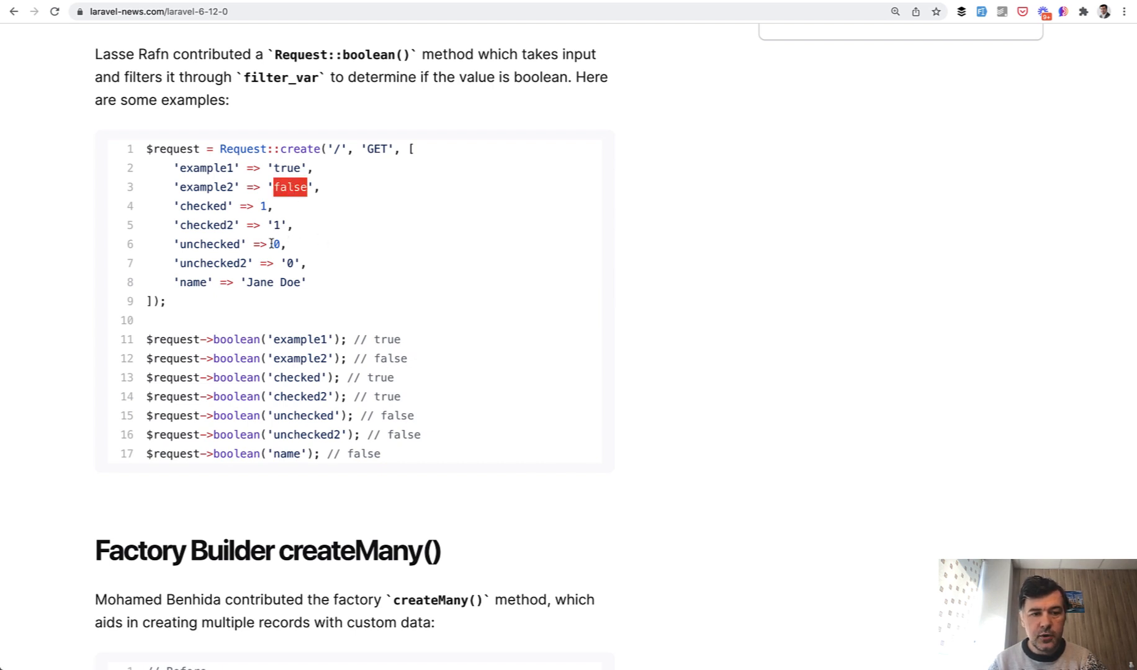